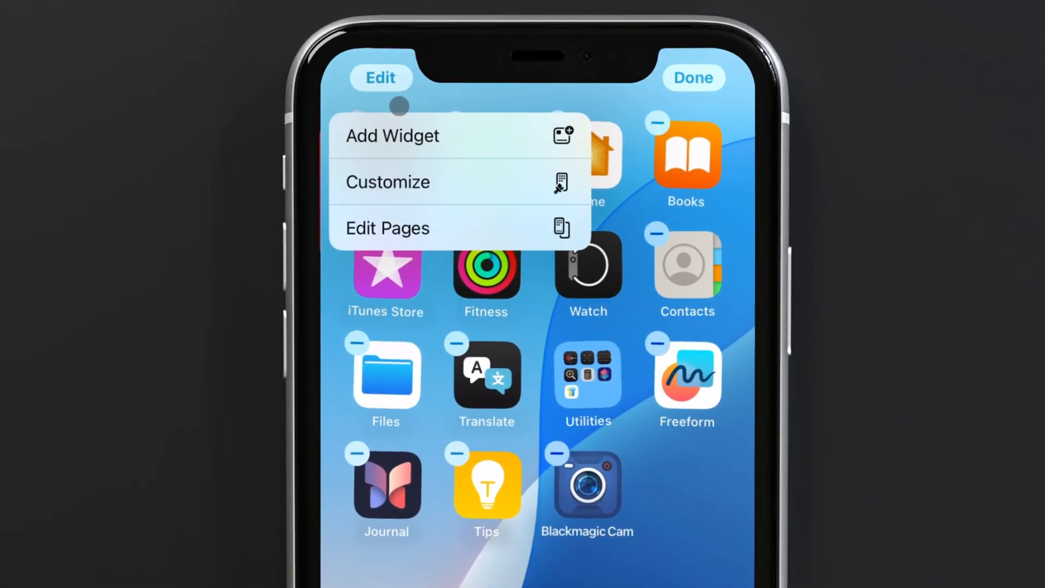
- Open the Add Widget gallery from edit mode and browse down to the alphabetical app list
{"action": "left_click", "coordinate": [391, 136]}
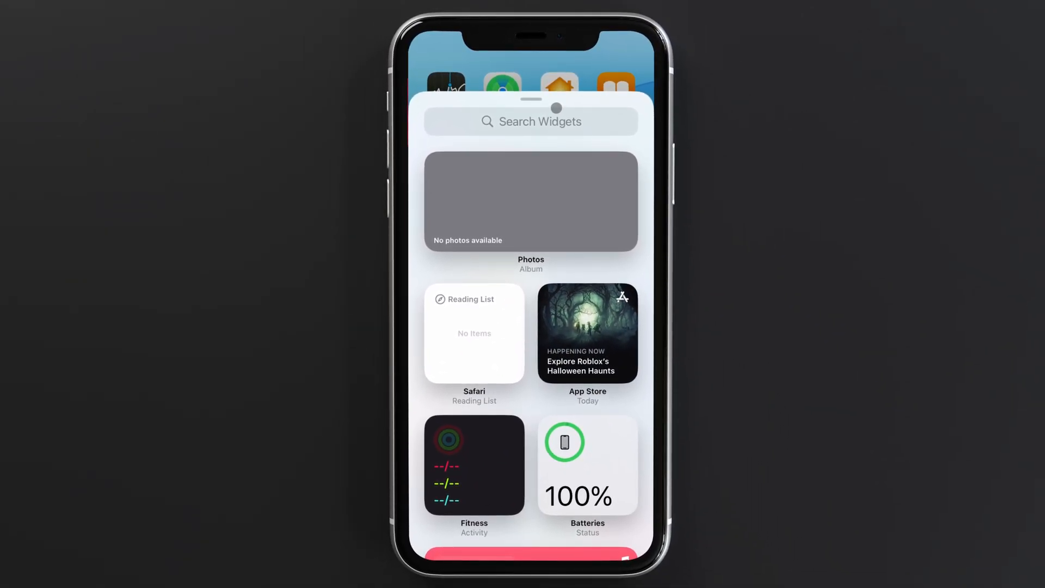
{"action": "scroll", "scroll_direction": "down", "scroll_amount": 3}
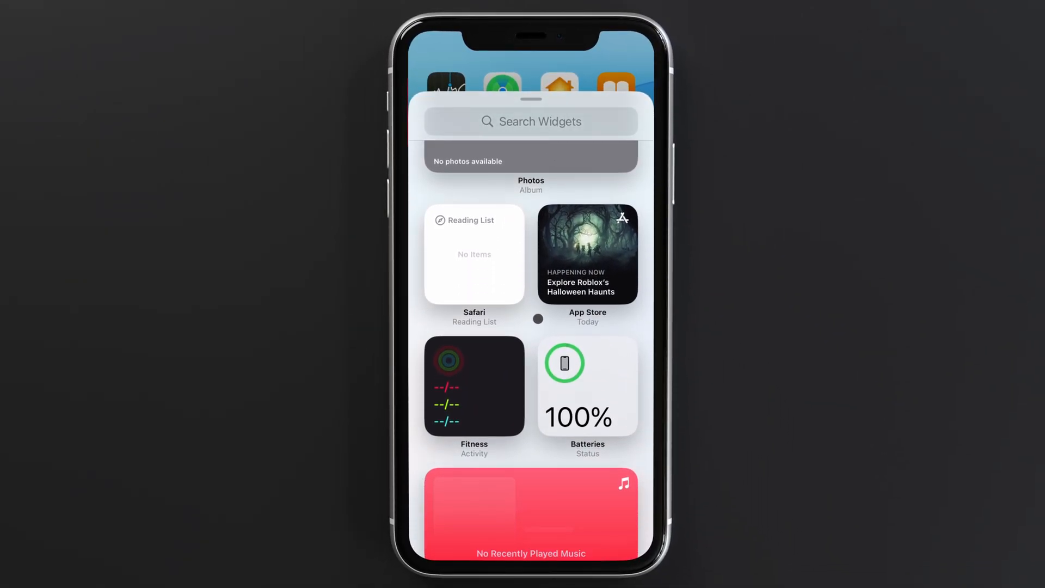
{"action": "scroll", "scroll_direction": "down", "scroll_amount": 3}
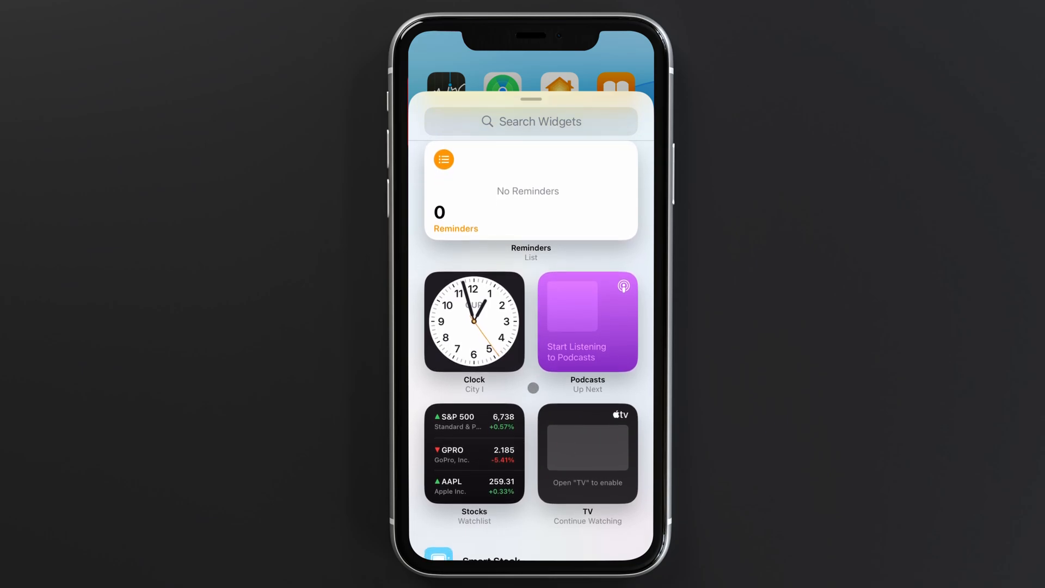
{"action": "scroll", "scroll_direction": "down", "scroll_amount": 3}
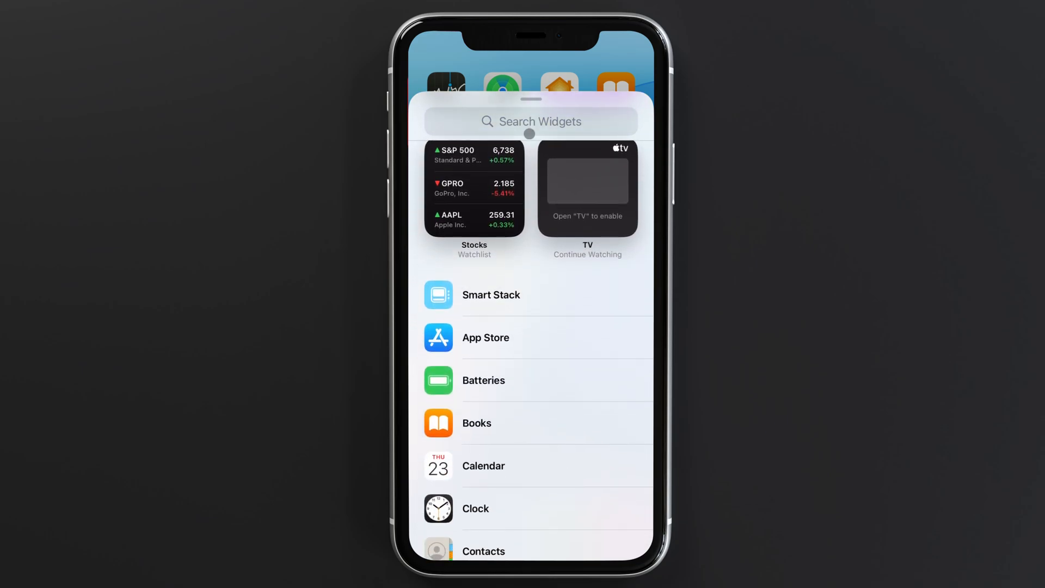
{"action": "scroll", "scroll_direction": "down", "scroll_amount": 3}
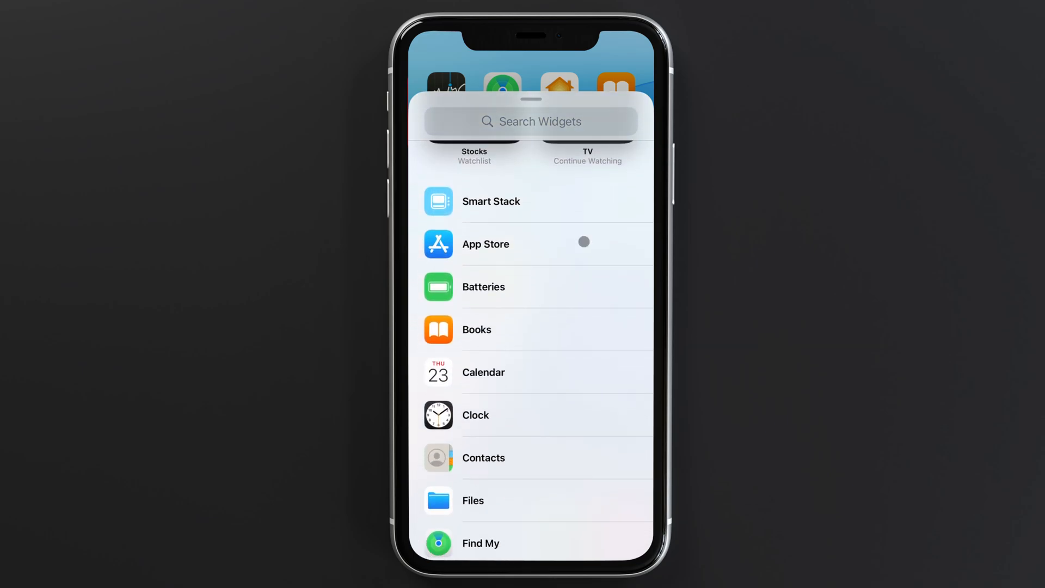
- Add the large Smart Stack widget, showing Podcasts, to the top of the home screen
{"action": "left_click", "coordinate": [490, 200]}
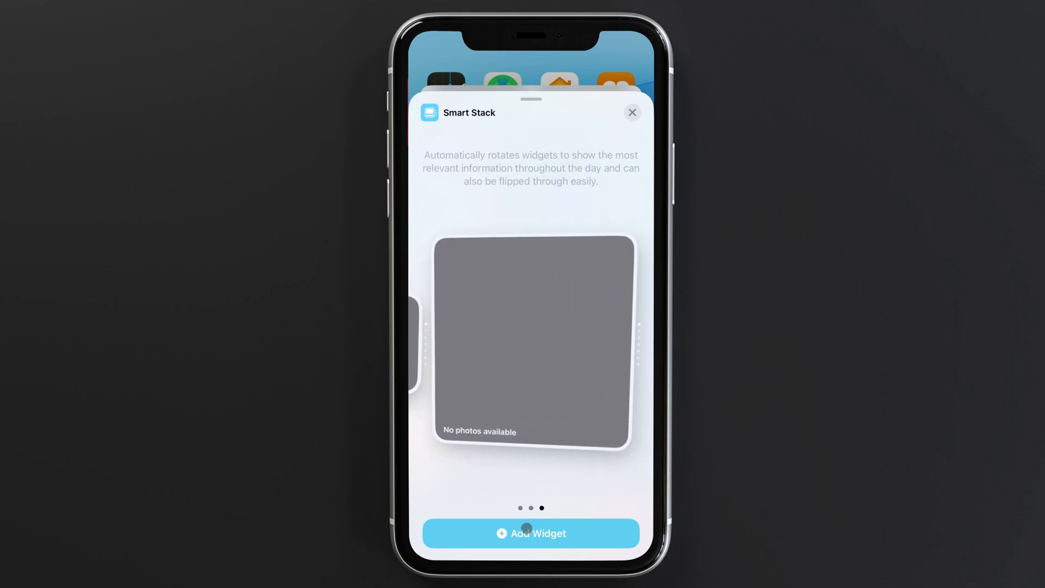
{"action": "left_click", "coordinate": [530, 533]}
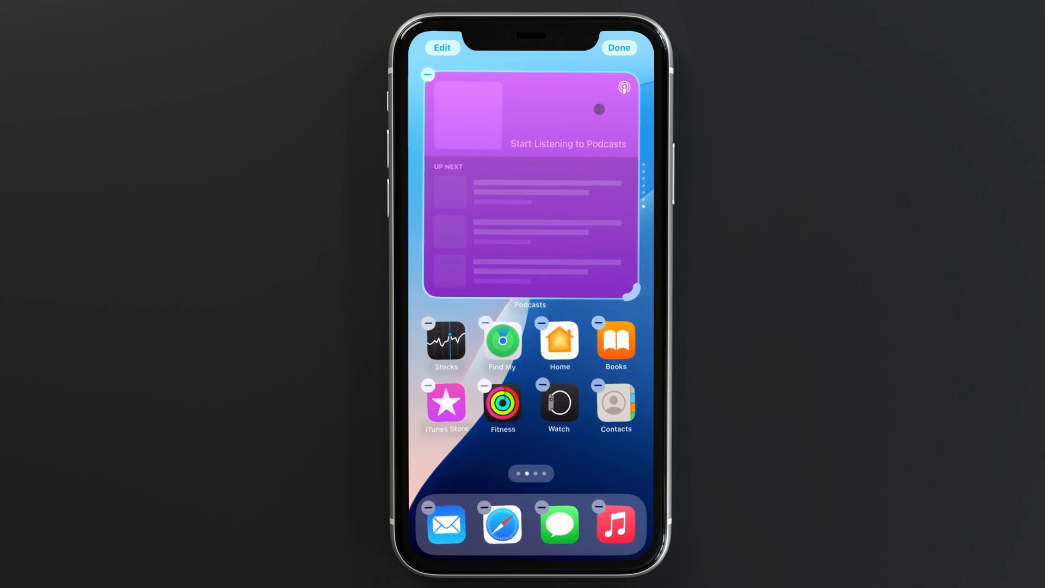
- Open Edit Stack for the Smart Stack and switch off Smart Rotate and Widget Suggestions
{"action": "left_click", "coordinate": [618, 48]}
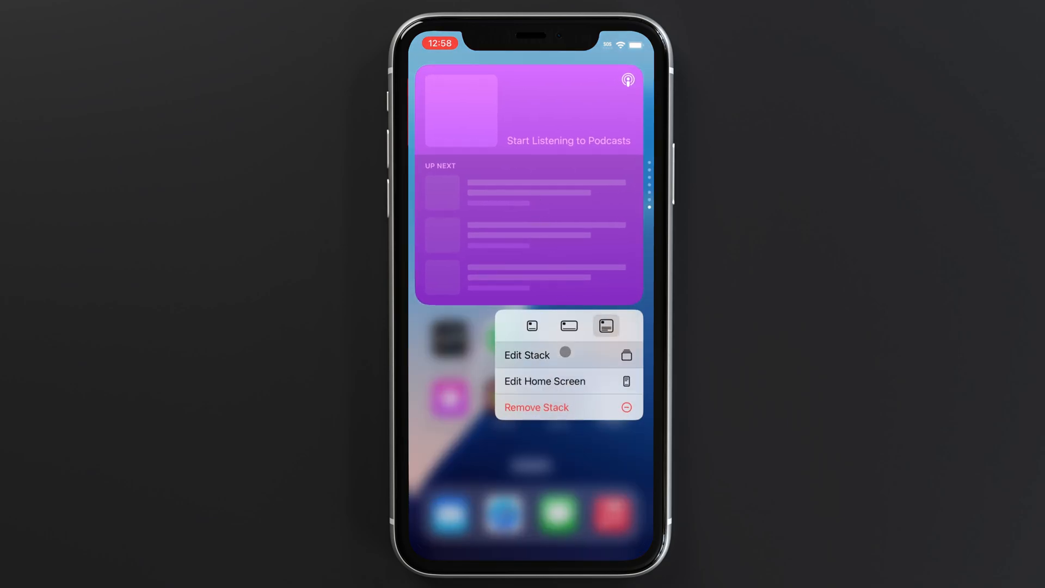
{"action": "left_click", "coordinate": [526, 353]}
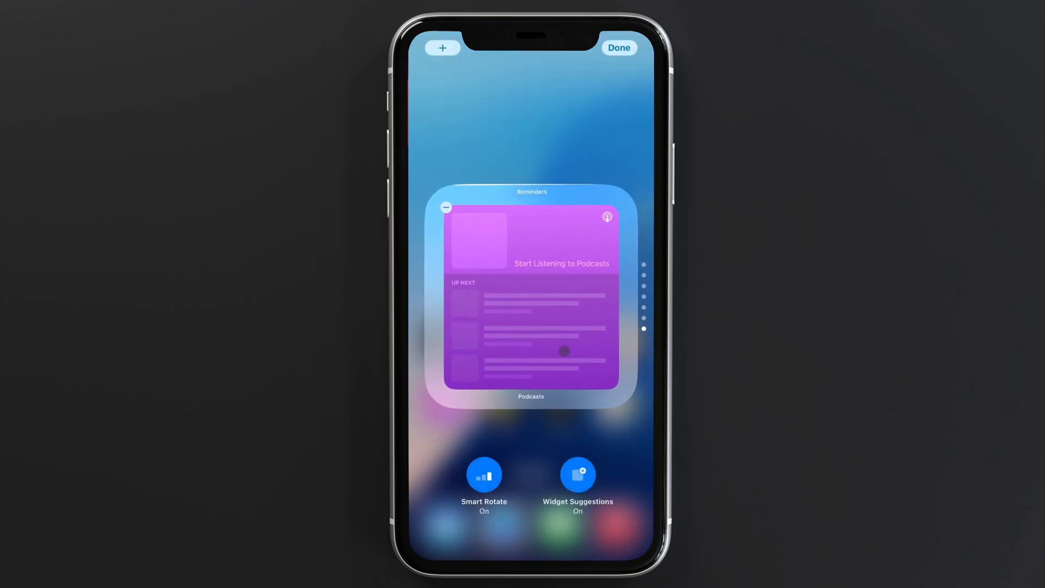
{"action": "left_click", "coordinate": [483, 474]}
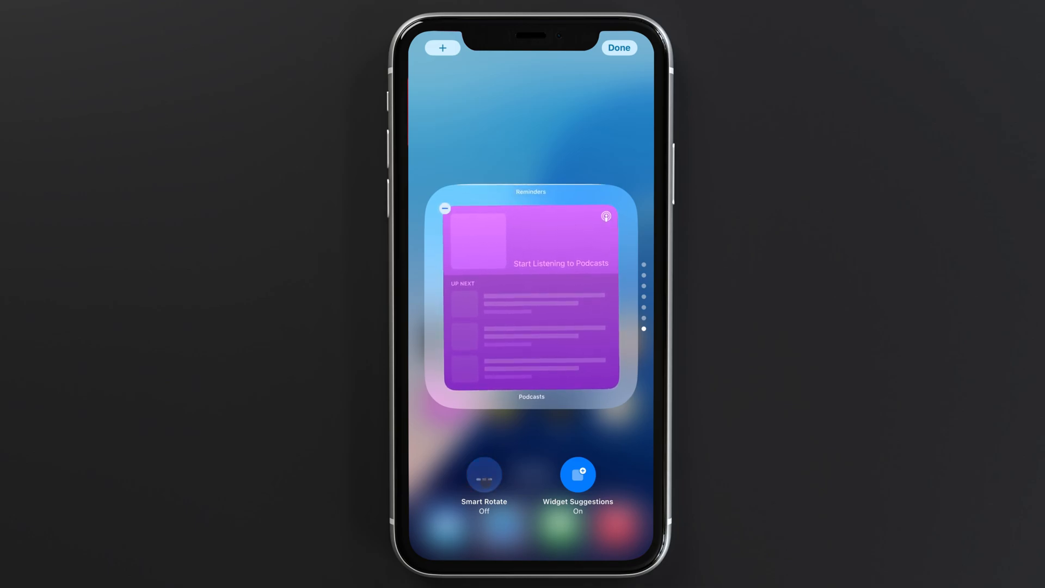
{"action": "left_click", "coordinate": [484, 474]}
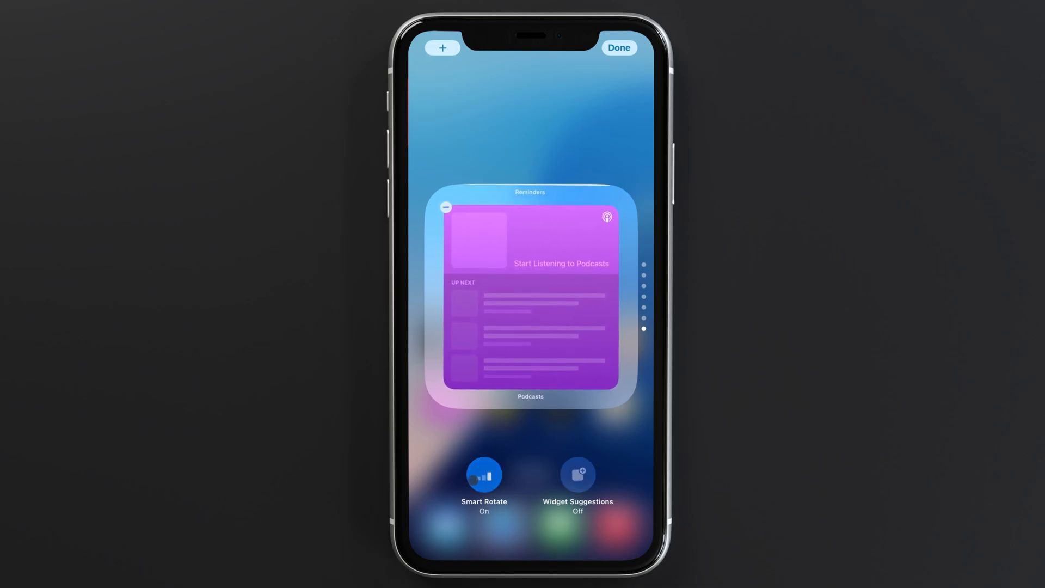
{"action": "left_click", "coordinate": [483, 474]}
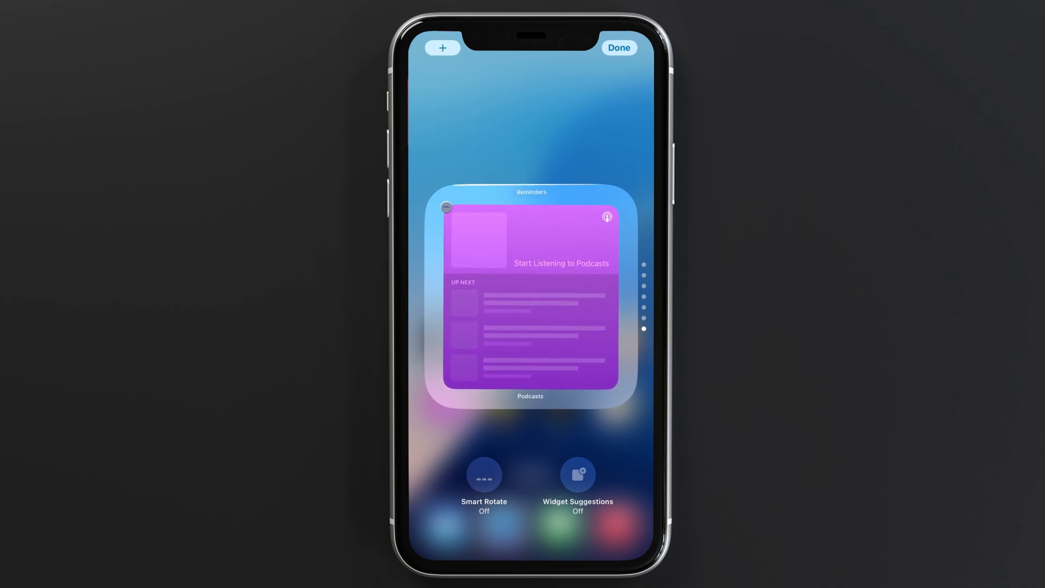
- Remove Podcasts from the Smart Stack, add News Today in its place, and finish editing
{"action": "left_click", "coordinate": [446, 208]}
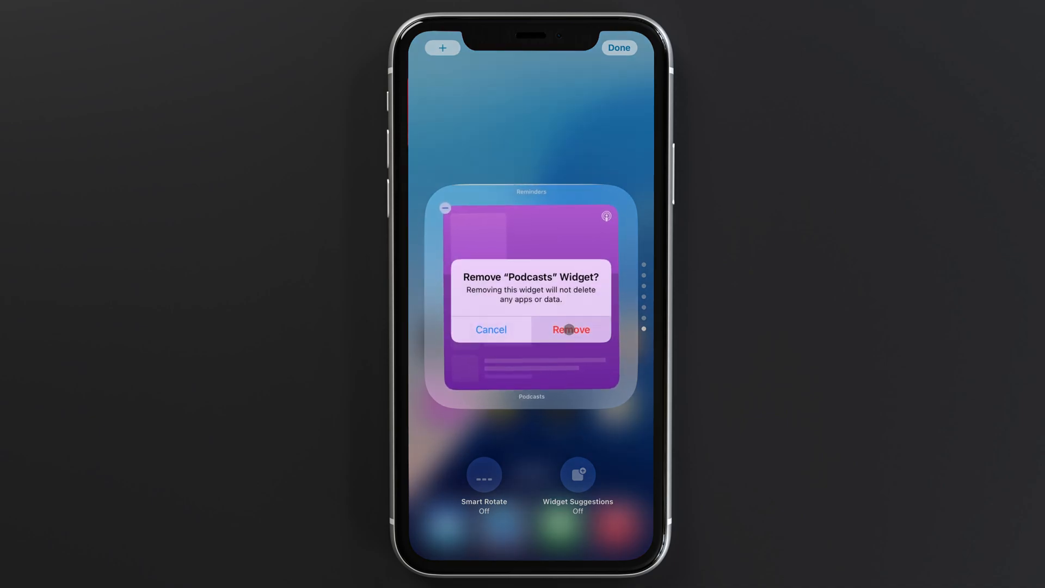
{"action": "left_click", "coordinate": [570, 329]}
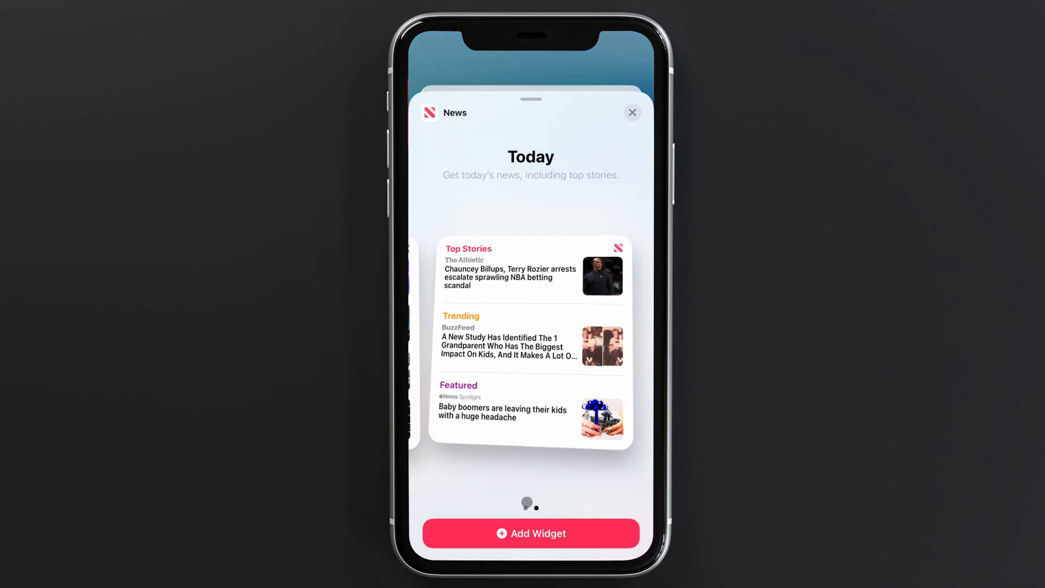
{"action": "left_click", "coordinate": [531, 534]}
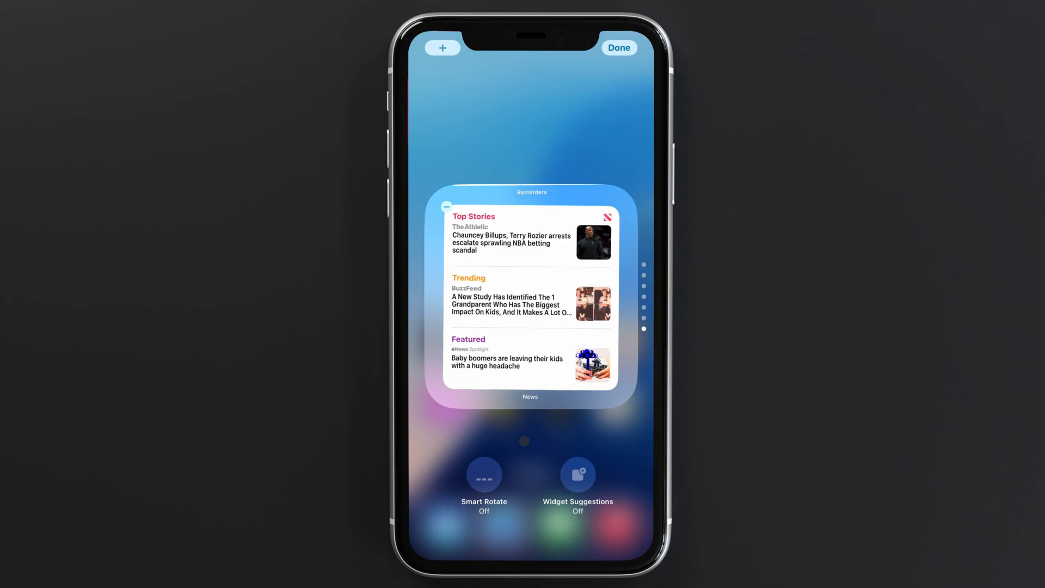
{"action": "left_click", "coordinate": [618, 47]}
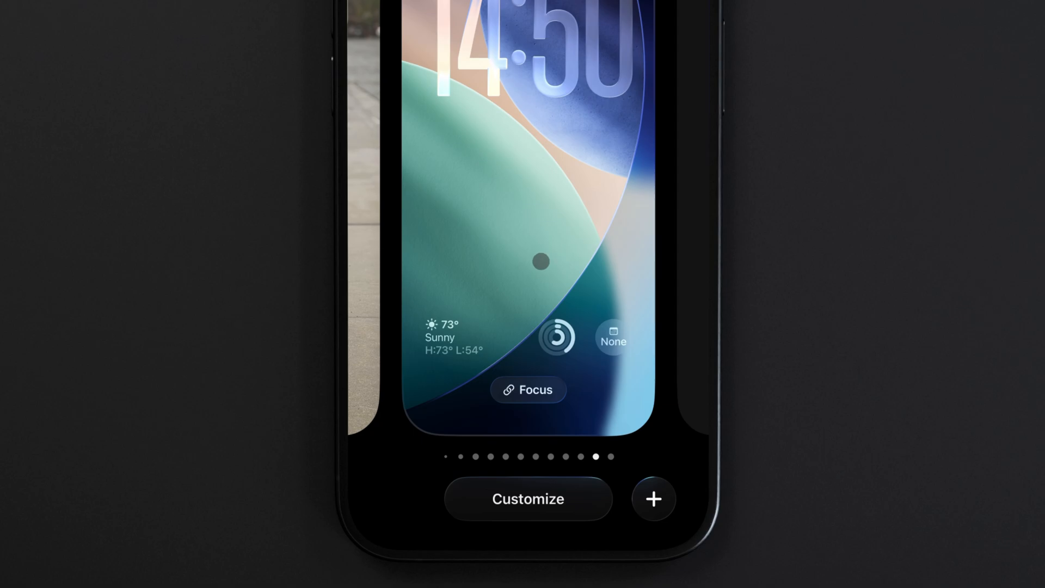
- Customize the current lock screen and dismiss the notice requiring a widget removal before adding Status
{"action": "left_click", "coordinate": [528, 499]}
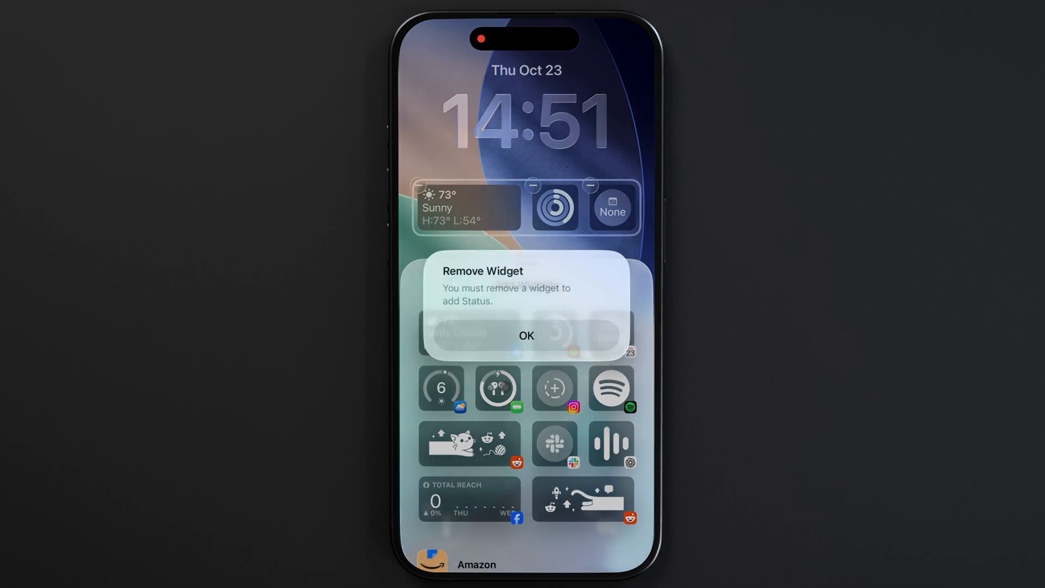
{"action": "left_click", "coordinate": [525, 335]}
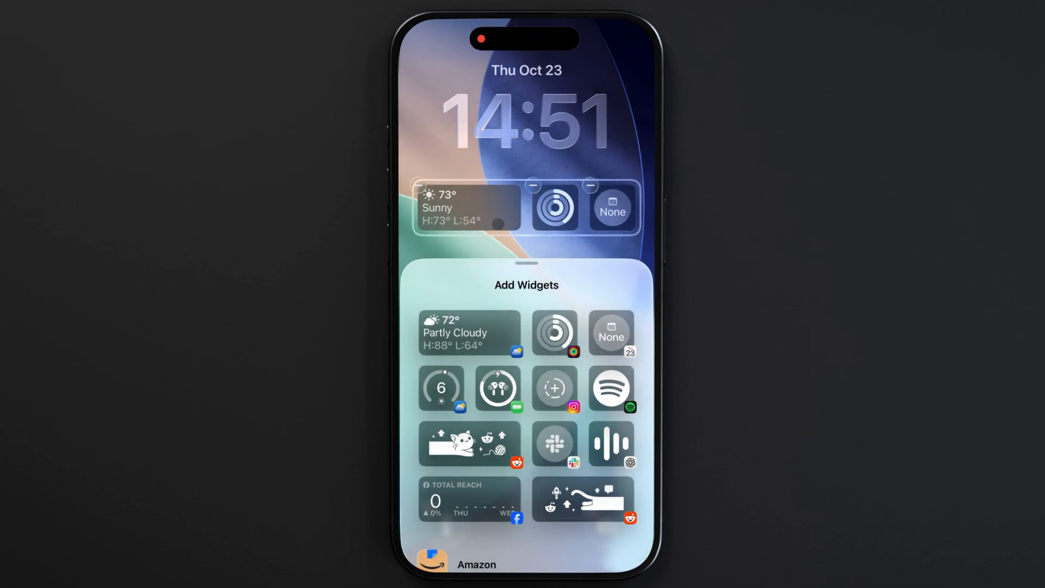